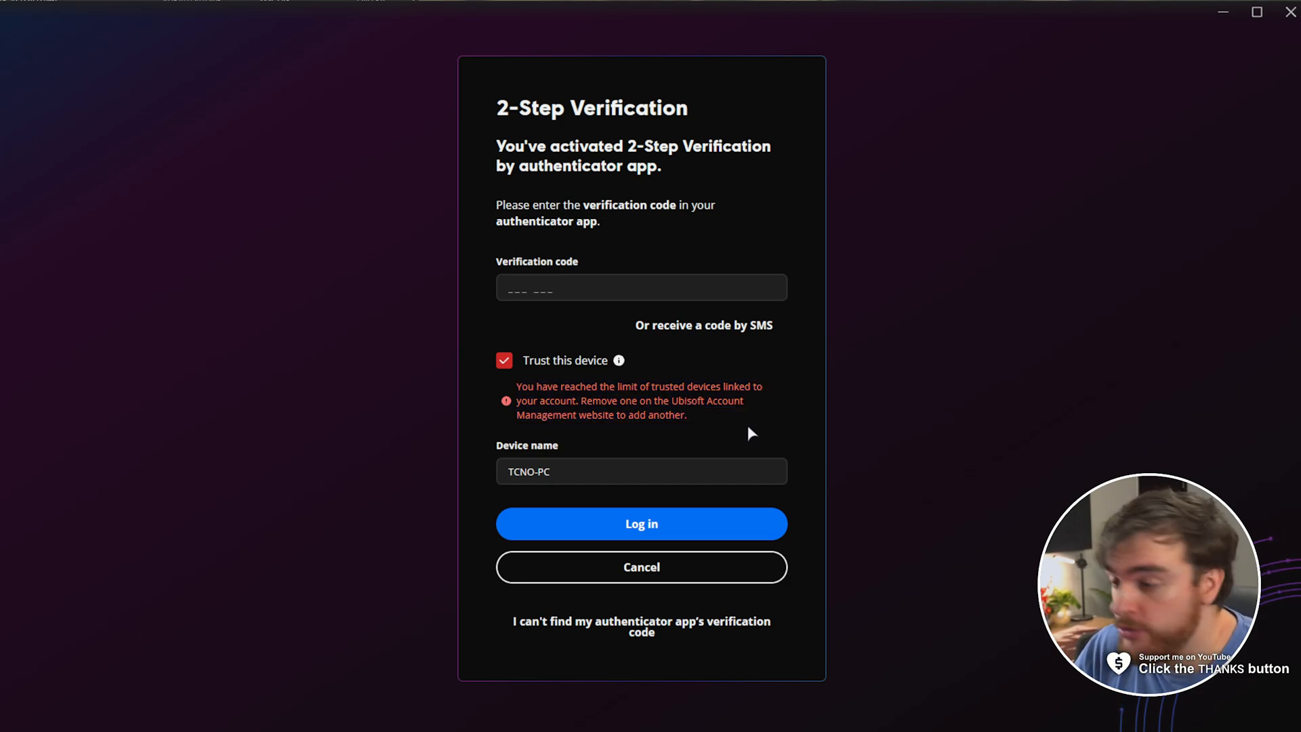
mouse_move(859, 456)
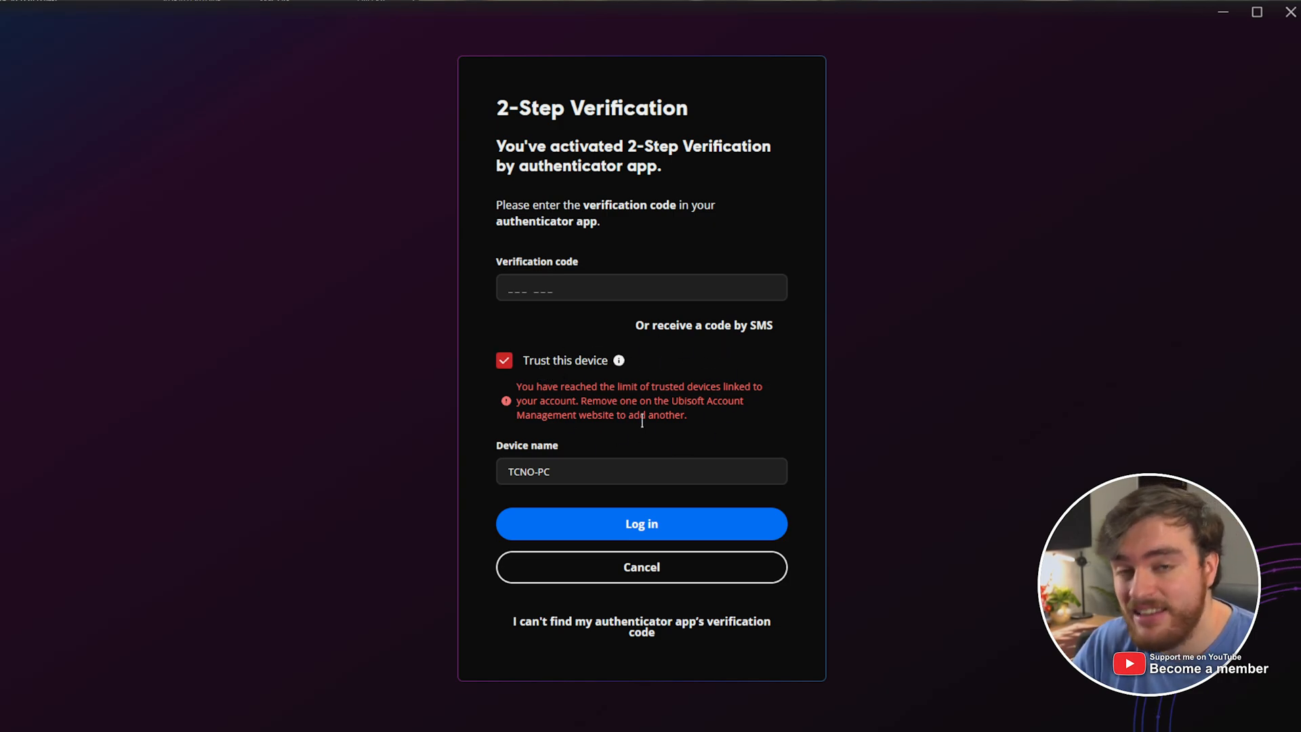
mouse_move(667, 428)
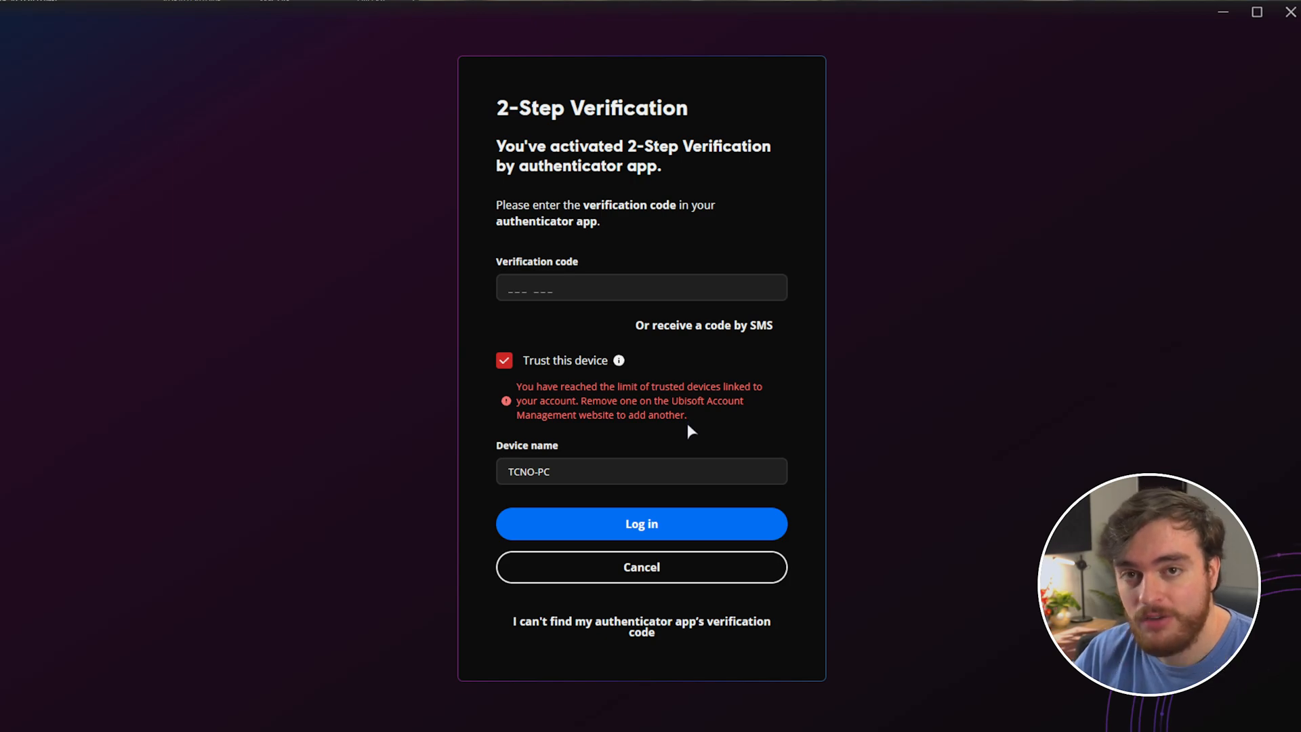
mouse_move(695, 449)
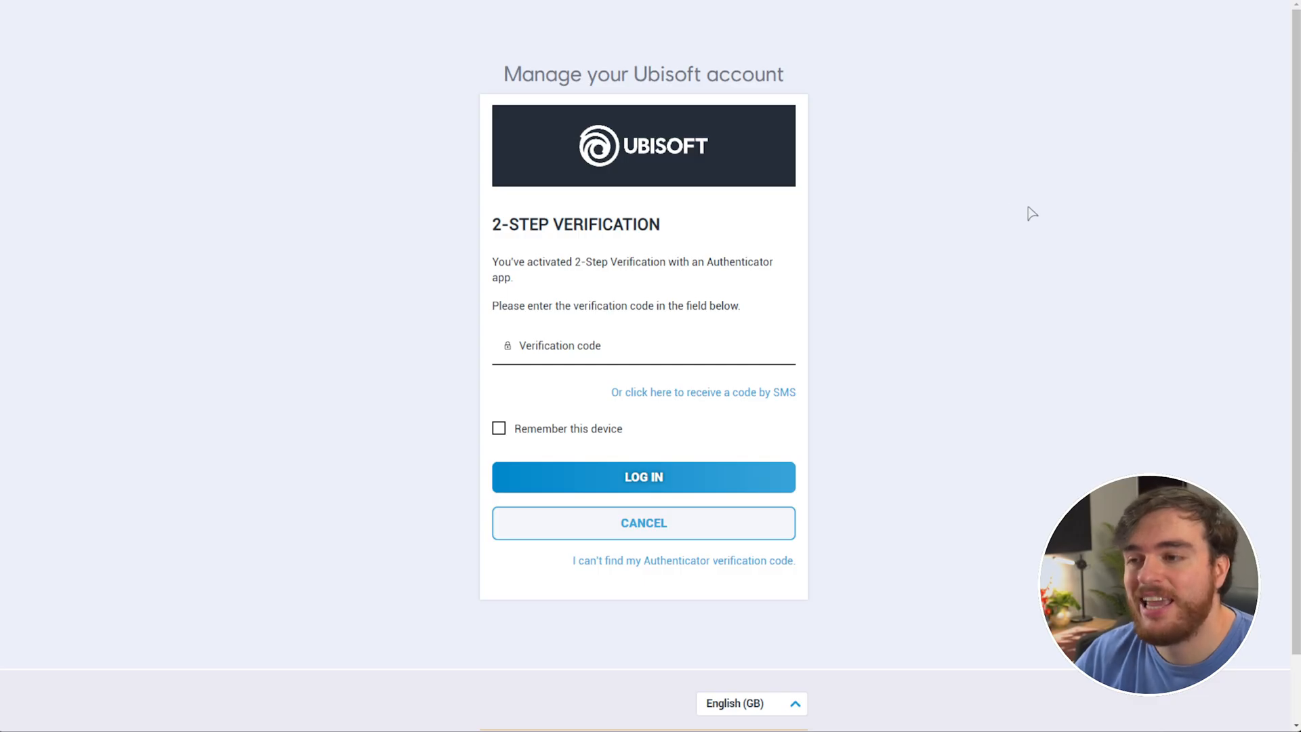
mouse_move(867, 253)
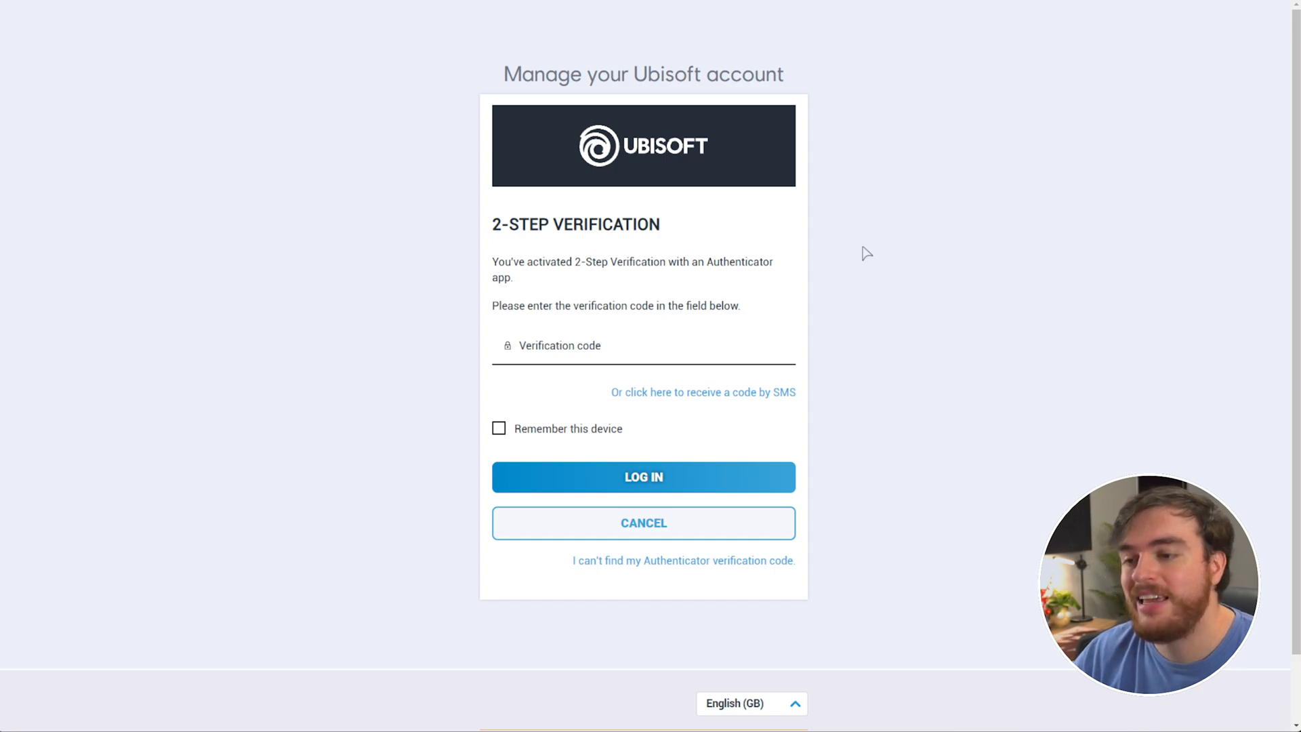
Sign in with the authenticator code and bring up the account's trusted devices list under Security
click(642, 346)
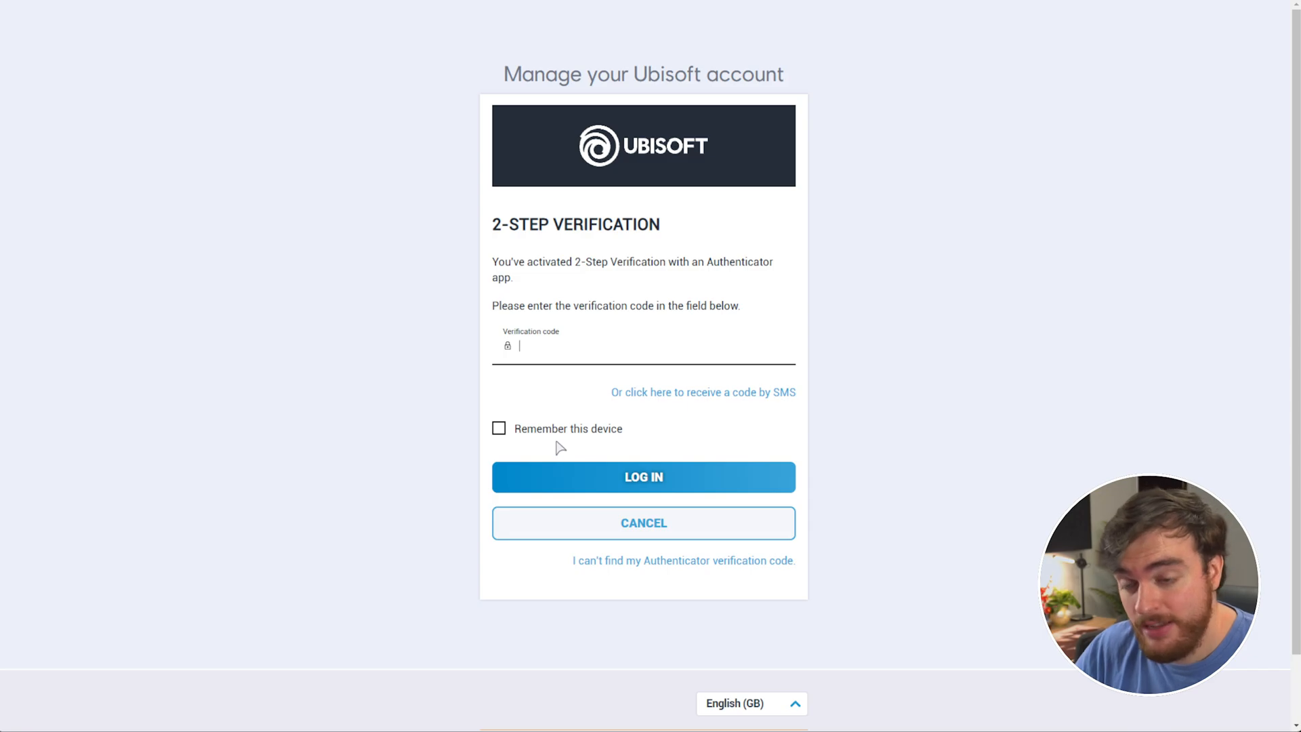
mouse_move(594, 415)
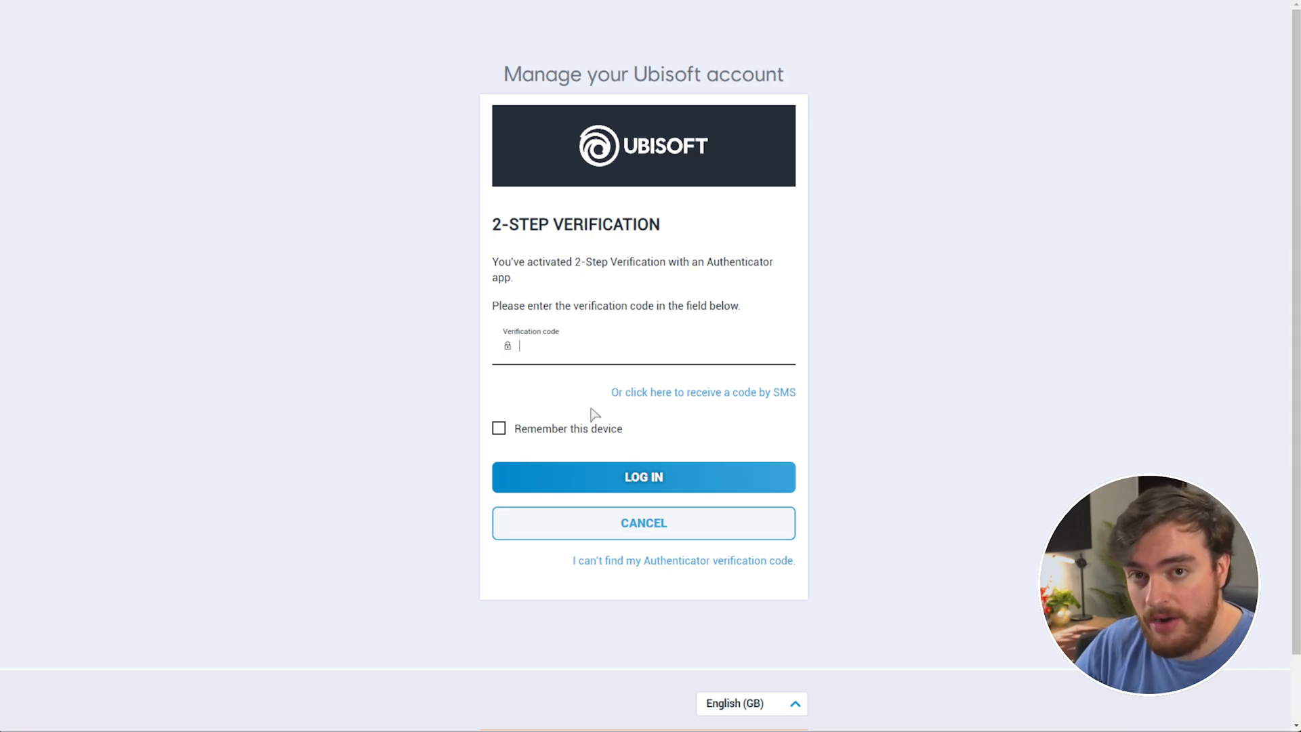
click(642, 476)
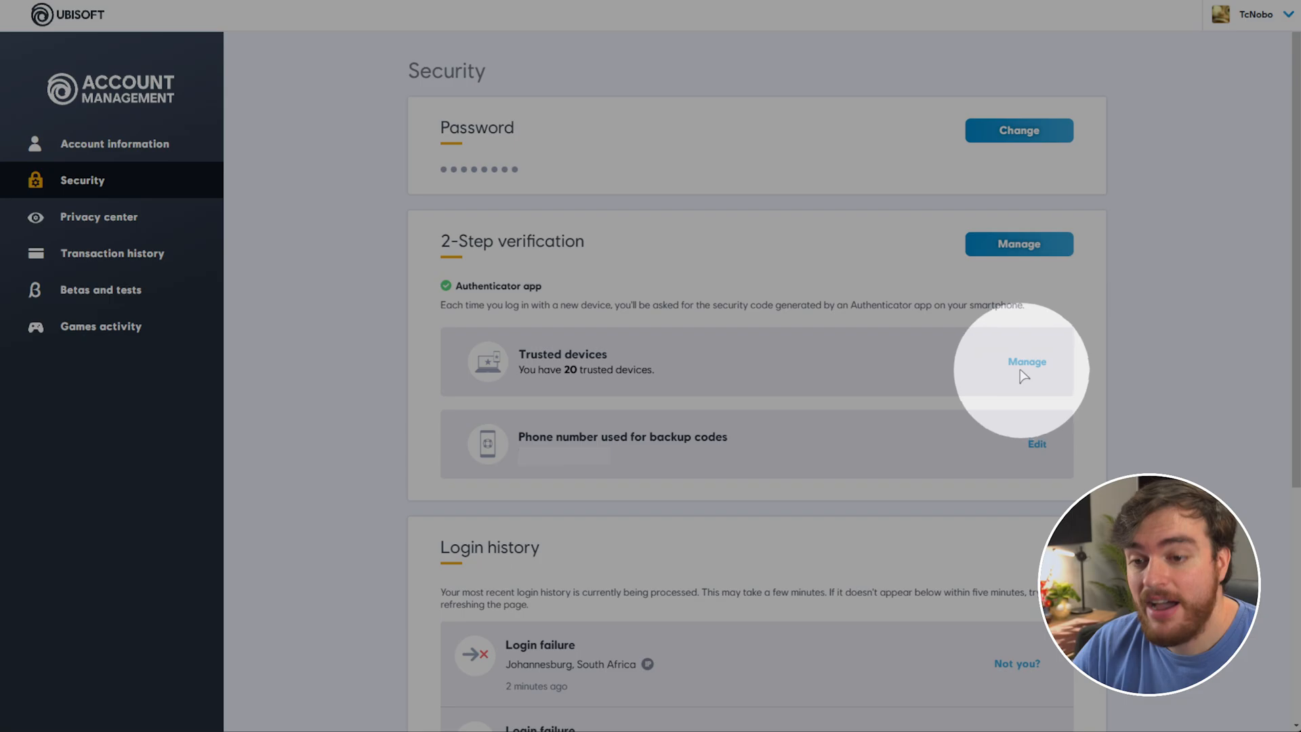
click(1025, 360)
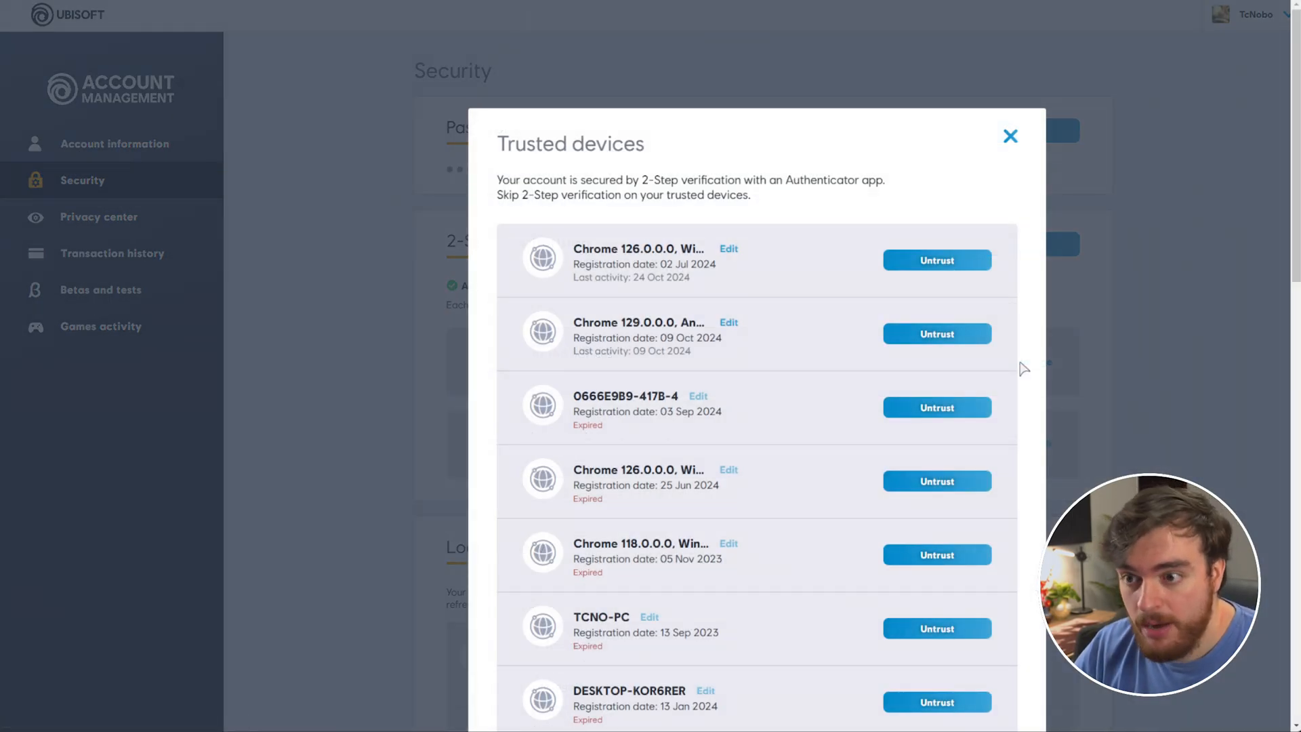
scroll(down, 3)
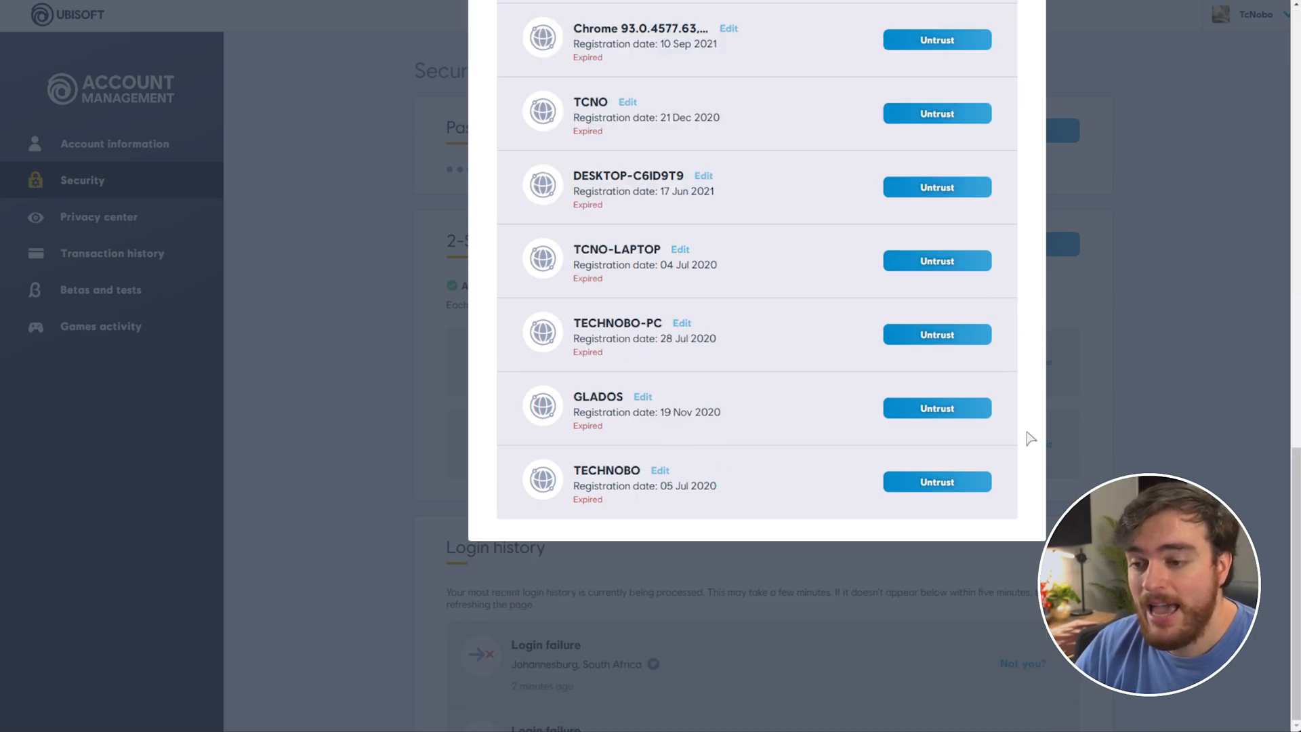
scroll(up, 3)
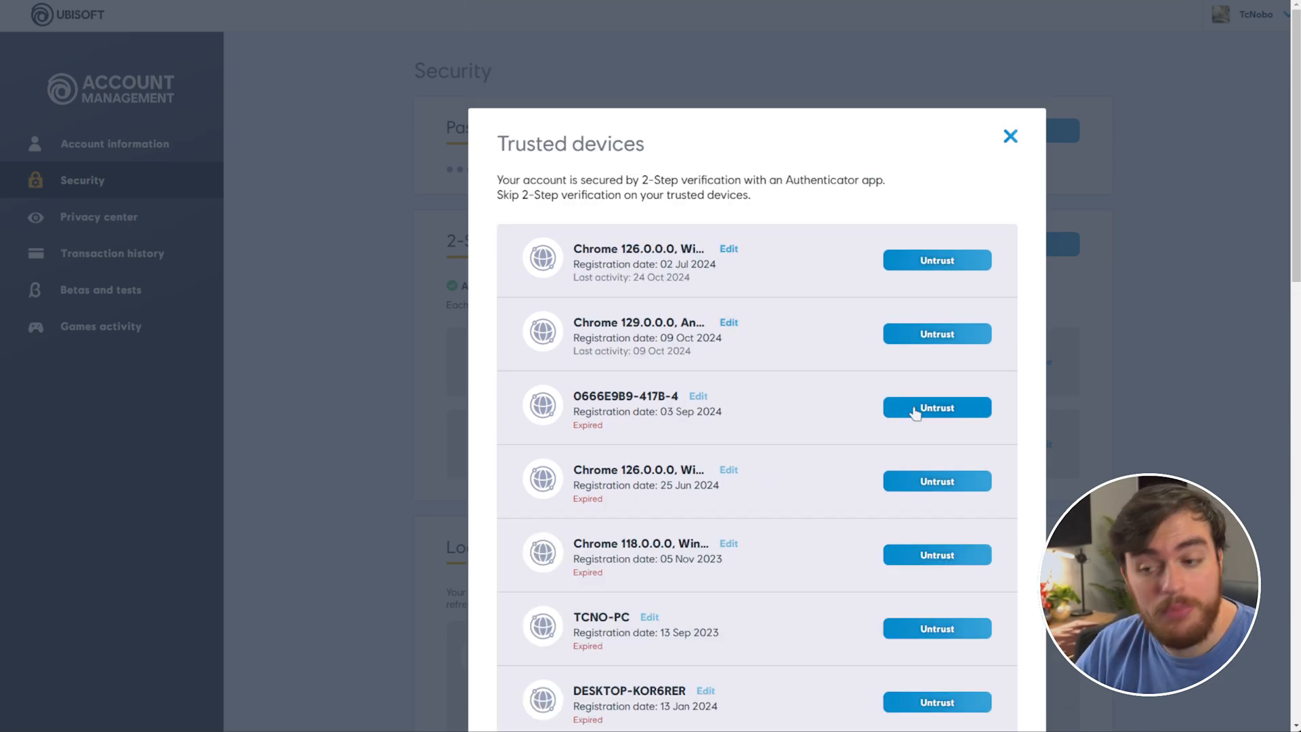
scroll(down, 3)
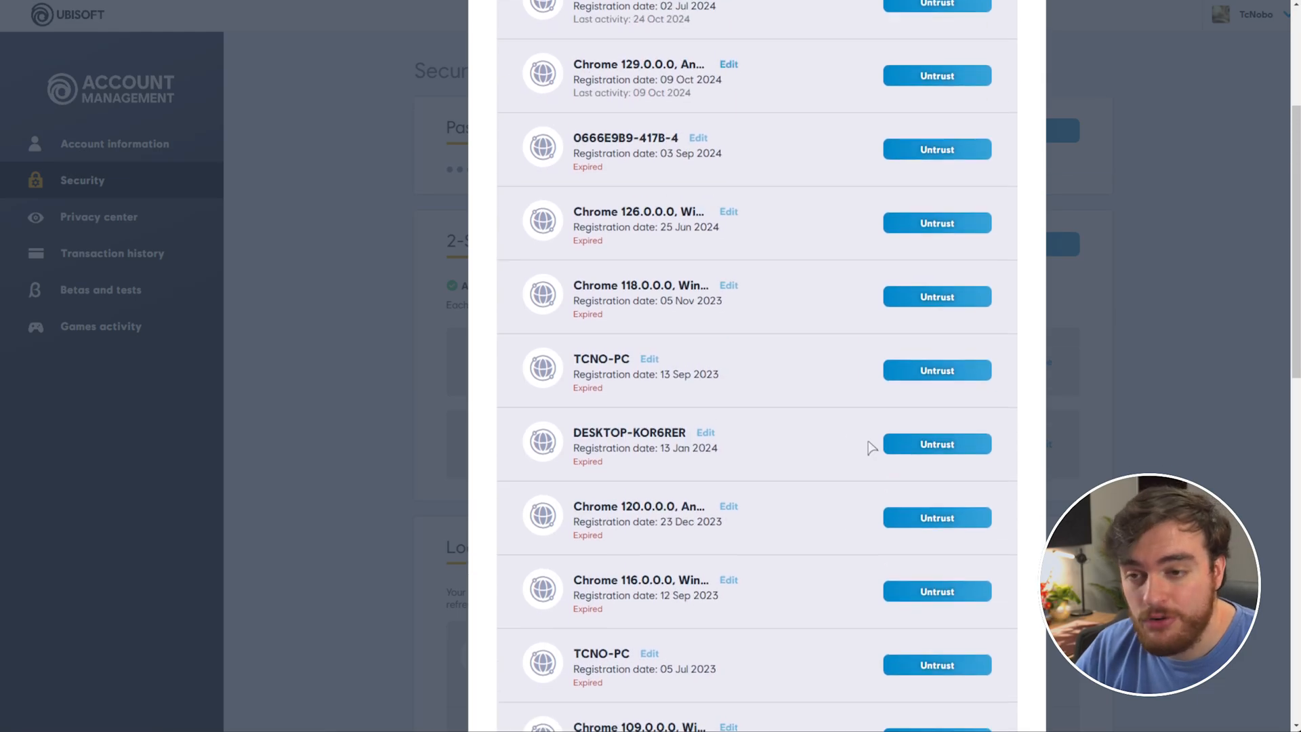
scroll(up, 3)
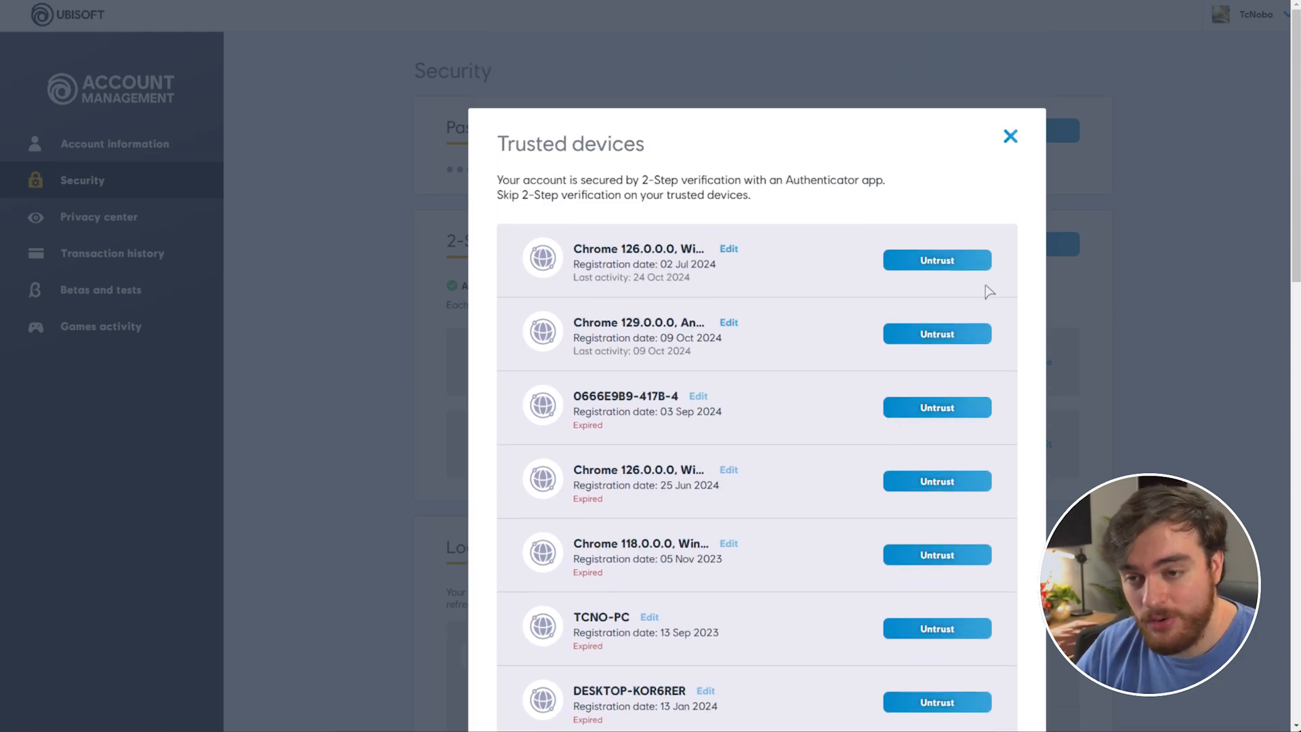
Untrust the old expired devices (0666E9B9-417B-4, the 2024 and 2023 Chrome devices, TCNO-PC, DESKTOP-KOR6RER)
click(937, 333)
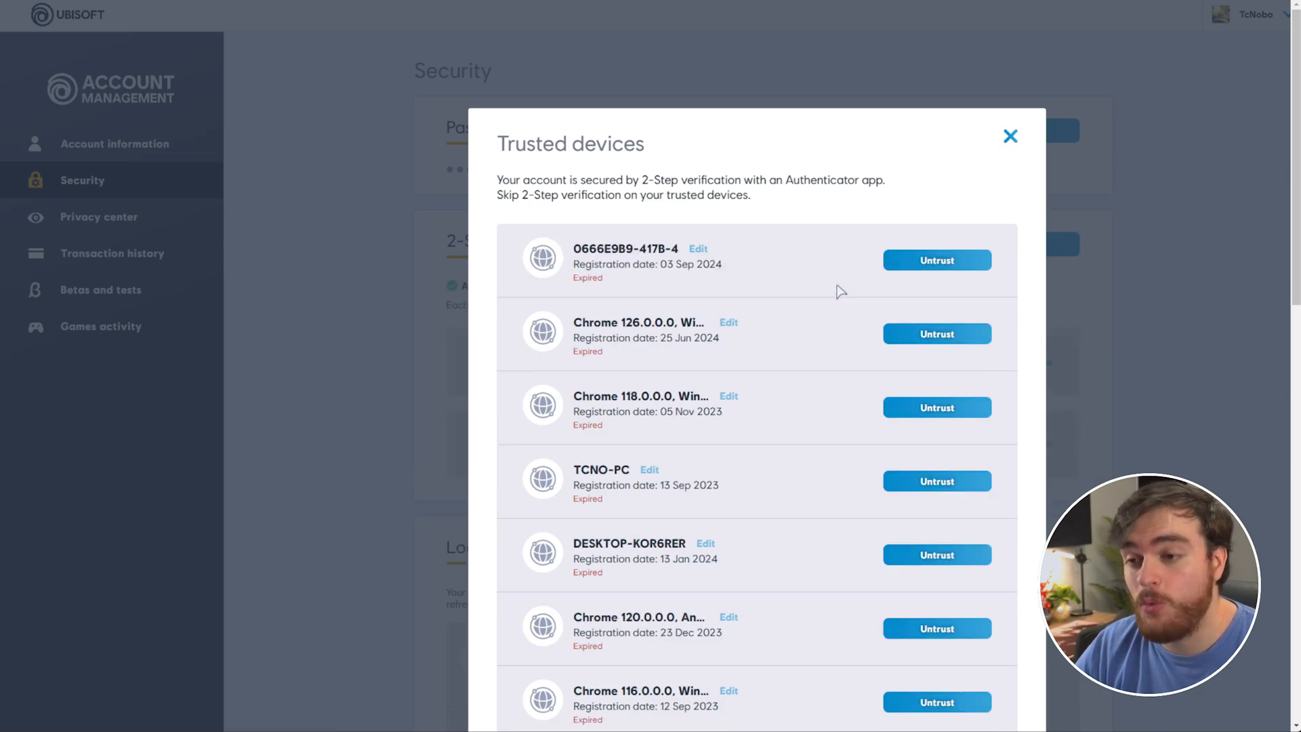
click(936, 260)
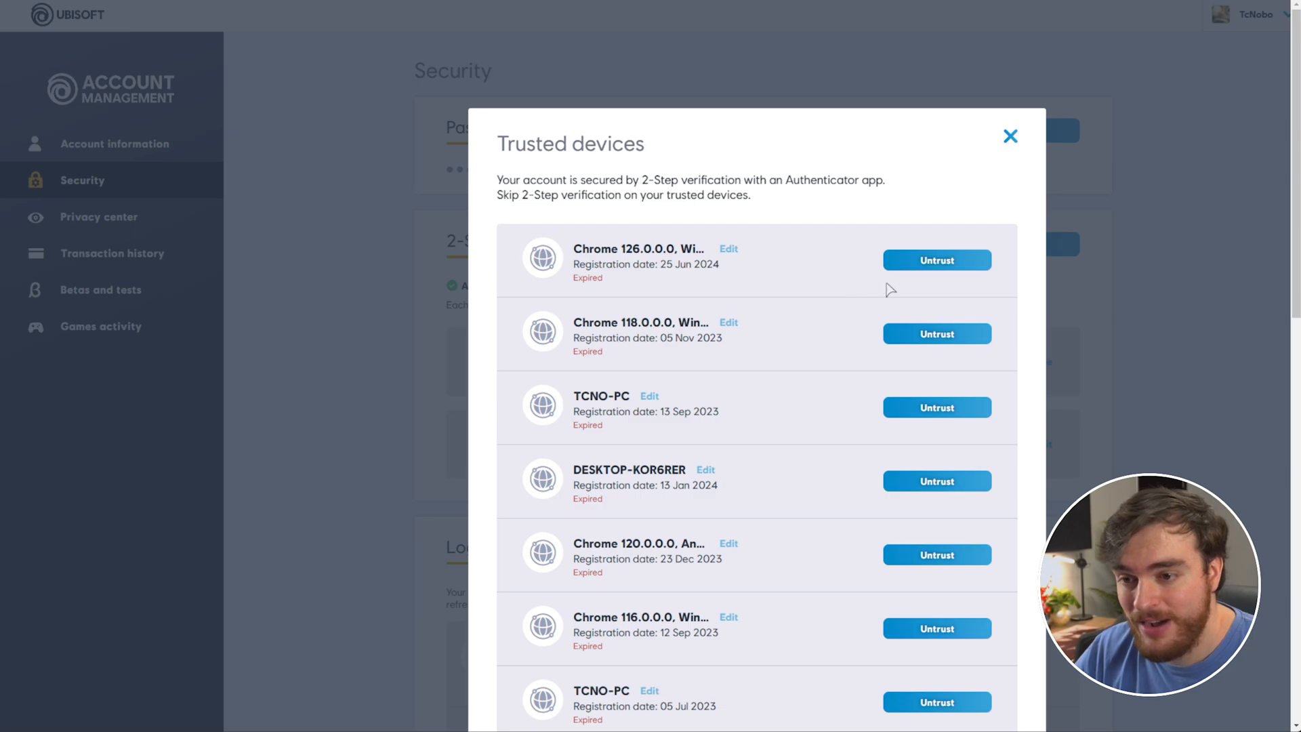
click(936, 260)
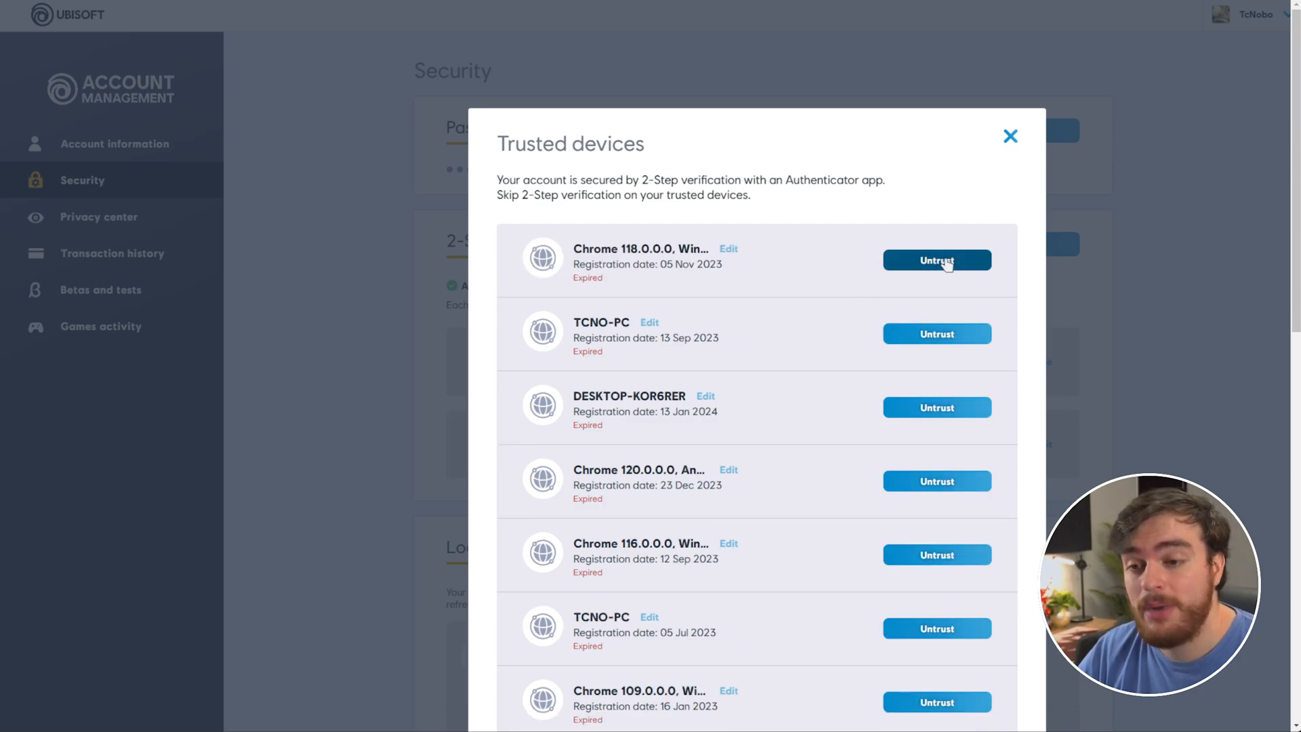
click(936, 260)
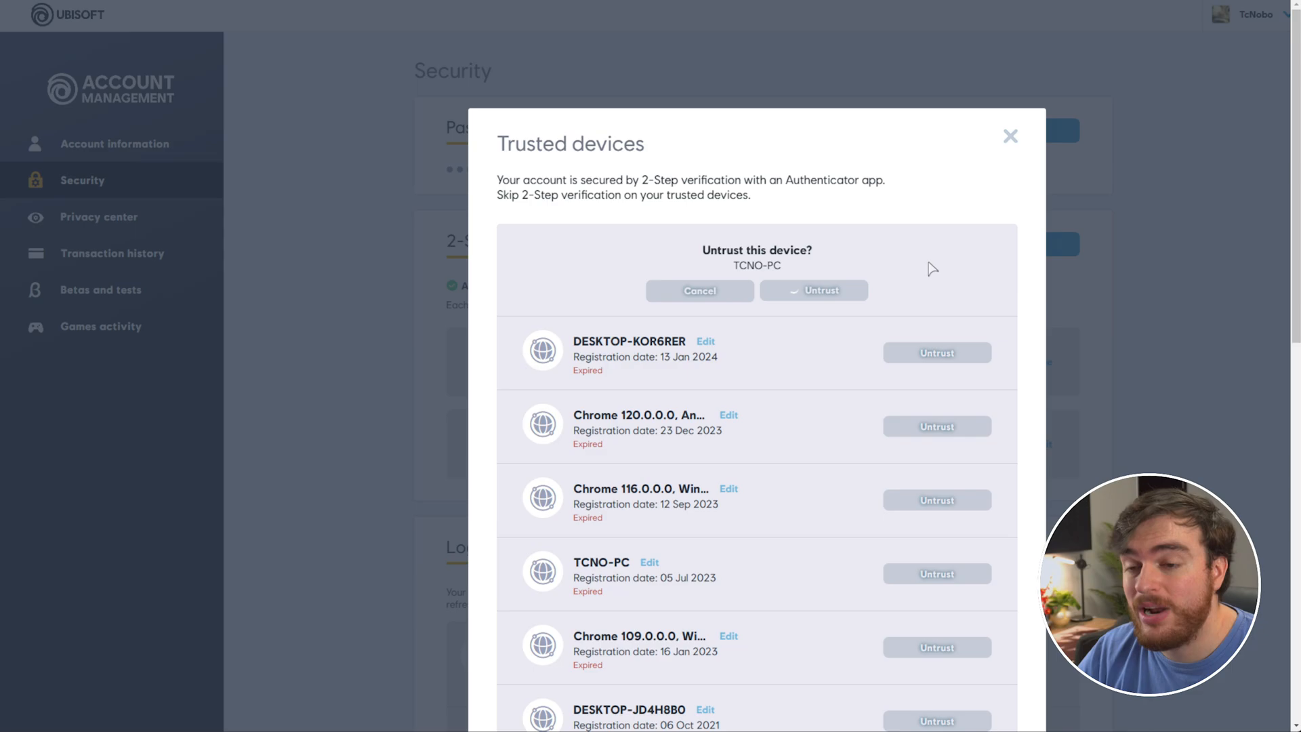
click(936, 352)
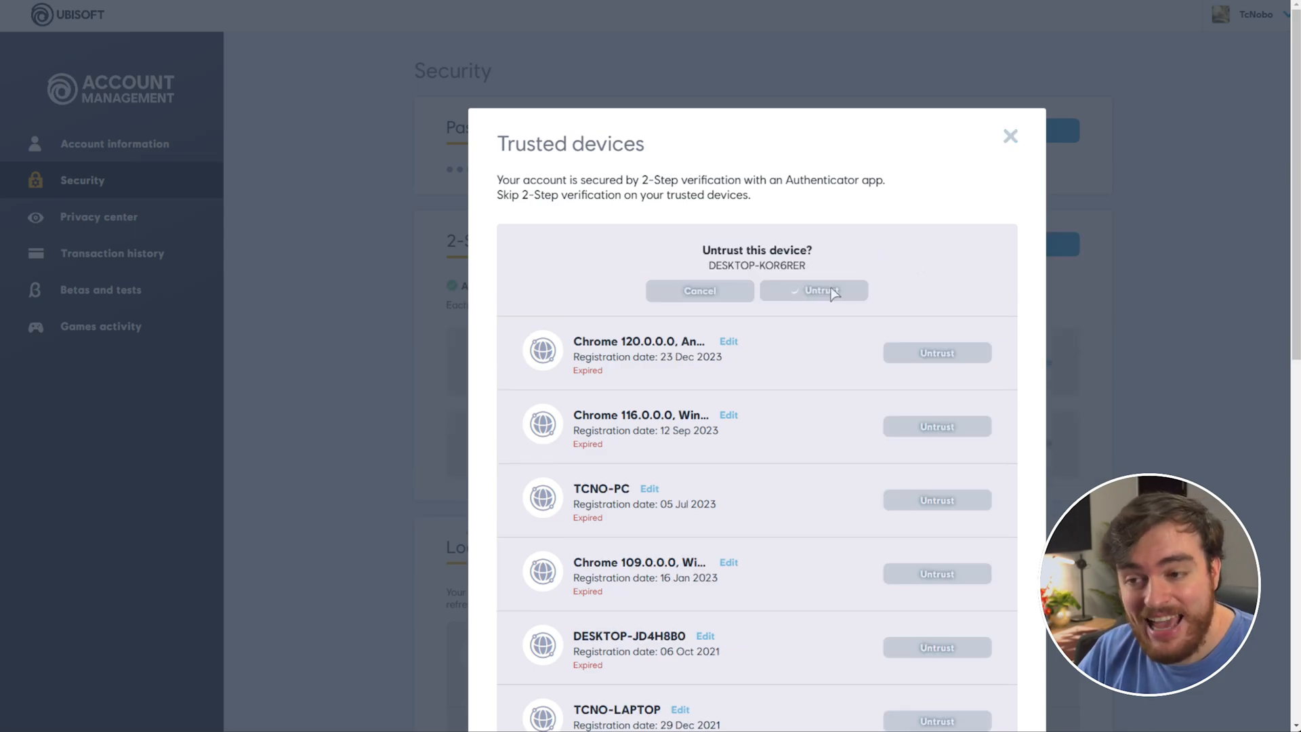
click(813, 290)
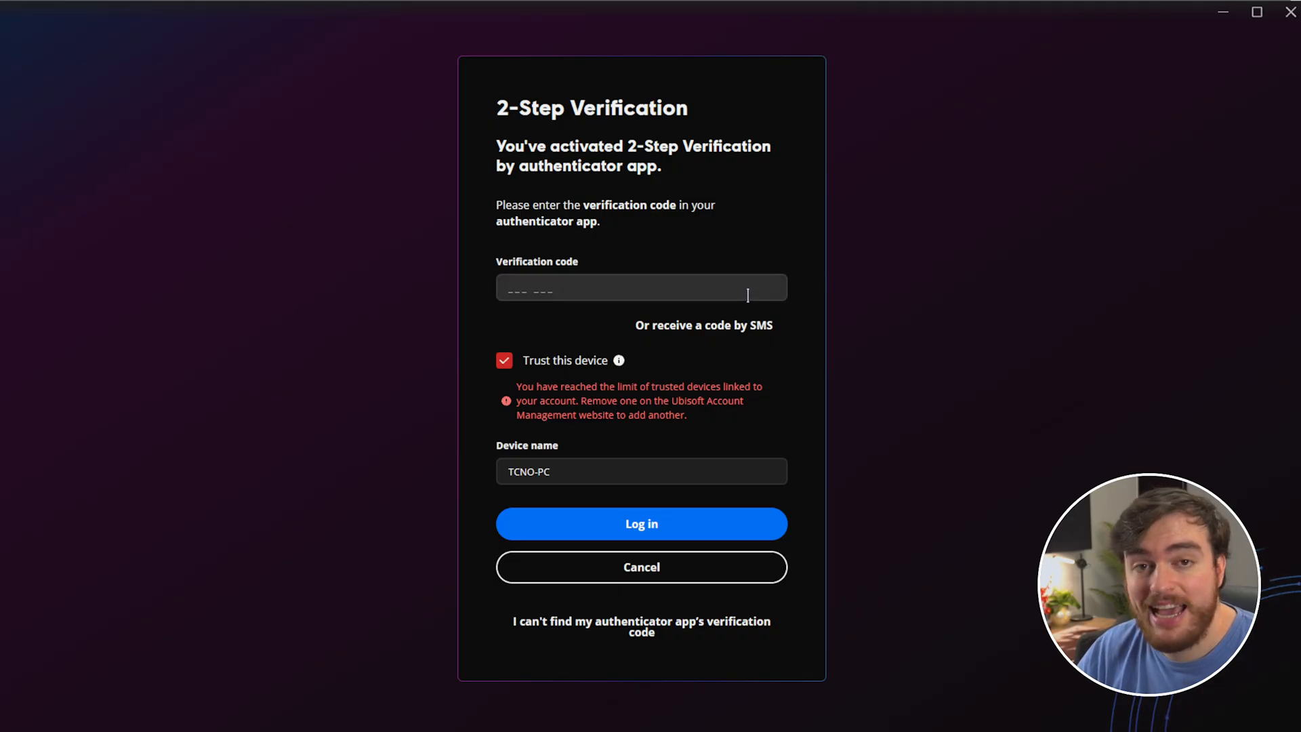
Retry logging in to Ubisoft Connect now that the trusted list has room
click(641, 523)
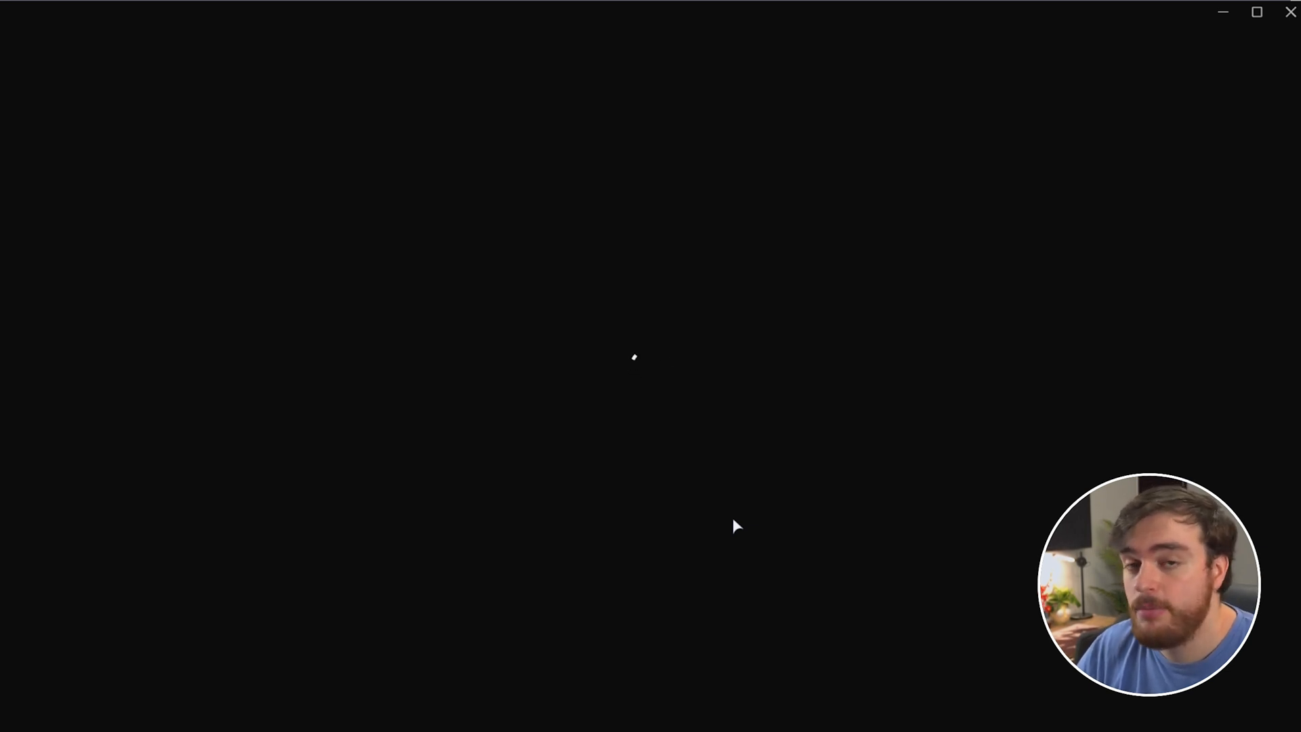